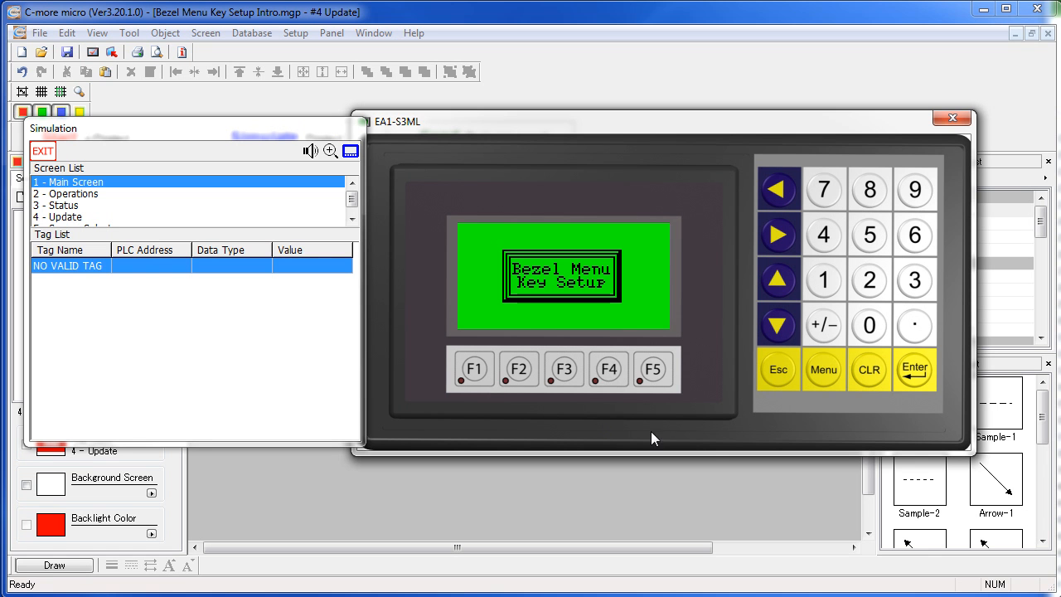
mouse_move(833, 393)
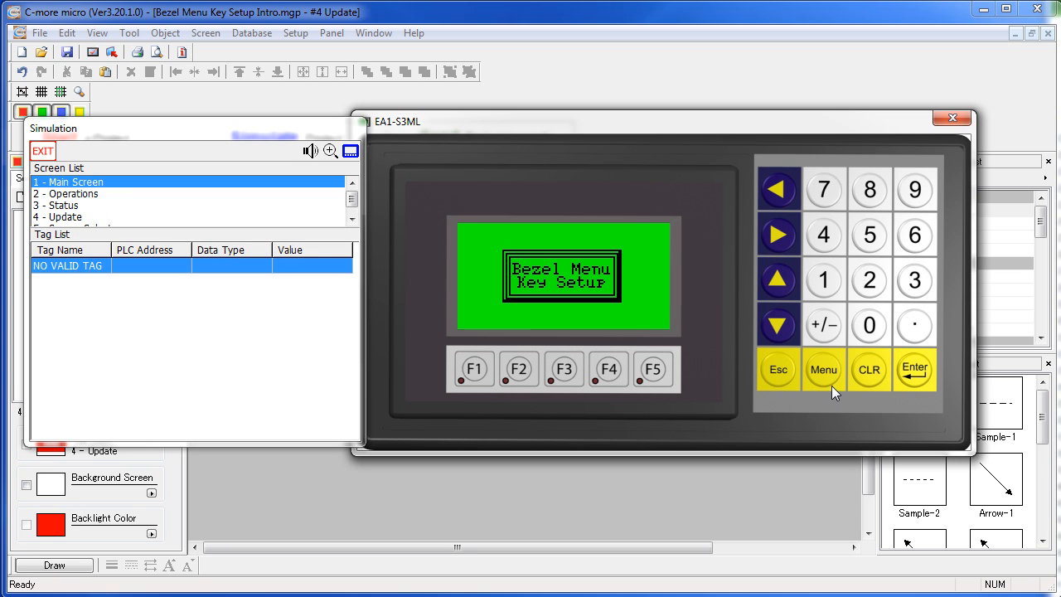
- Use the bezel Menu key on the simulated panel to reach the Menu Screen listing items 1–3
left_click(822, 368)
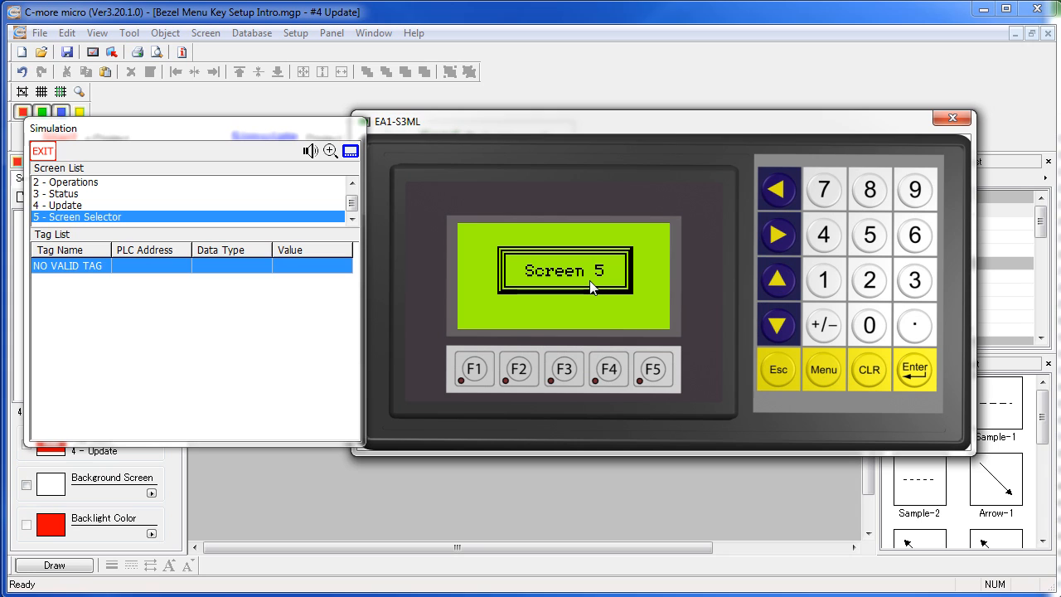
mouse_move(277, 437)
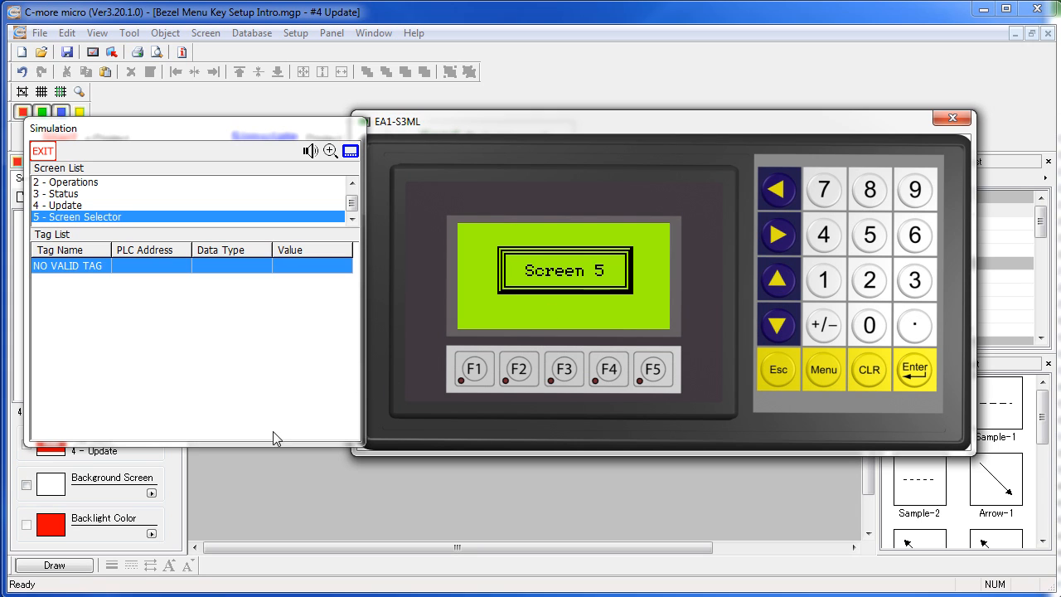
left_click(823, 369)
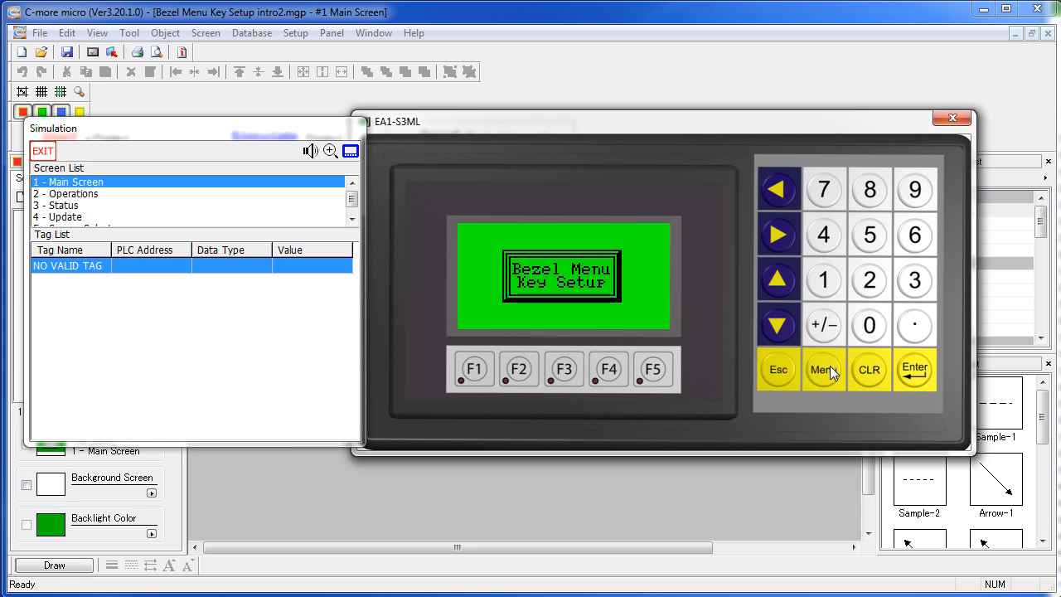
left_click(822, 368)
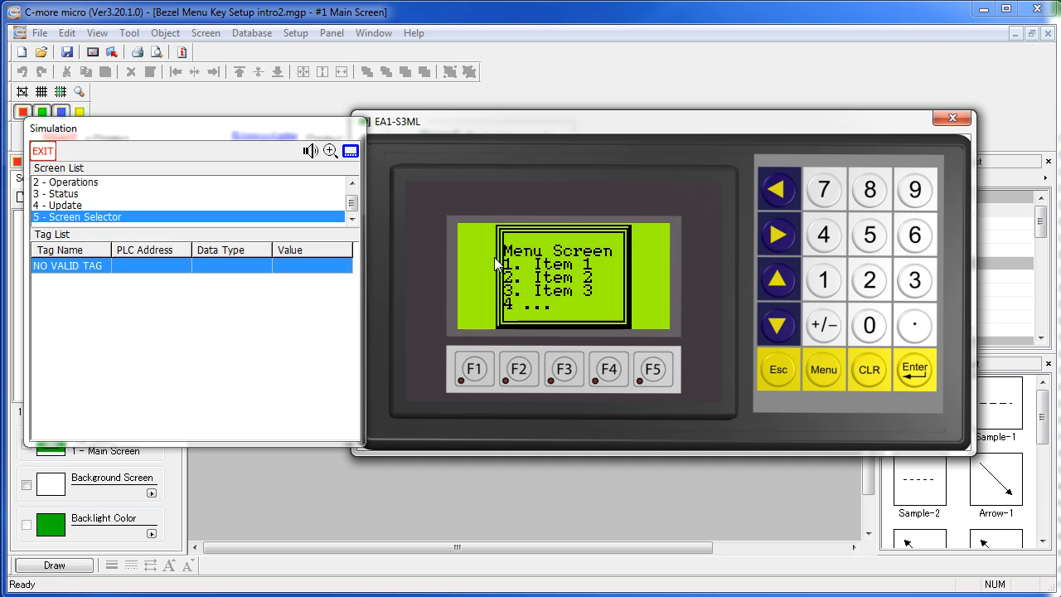
mouse_move(587, 312)
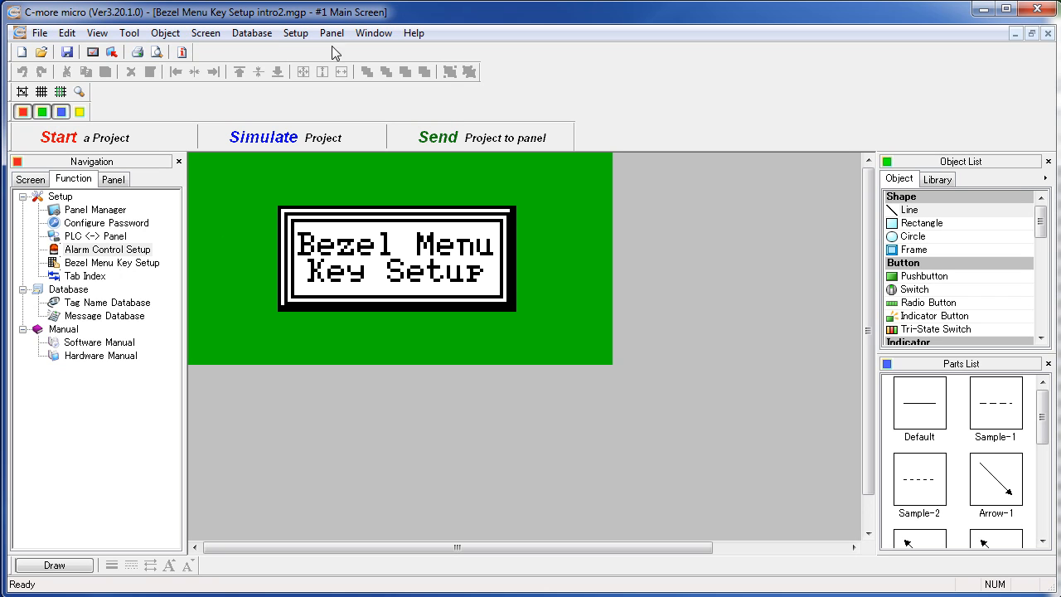
- In Bezel Menu Key Setup, set the Menu key action to Screen Change
left_click(295, 33)
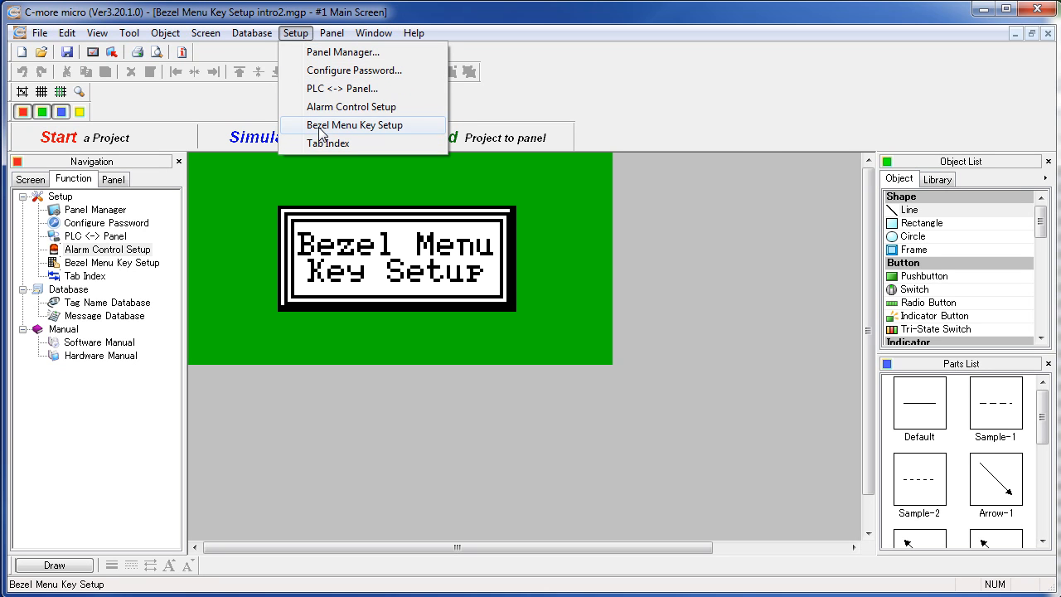
left_click(355, 124)
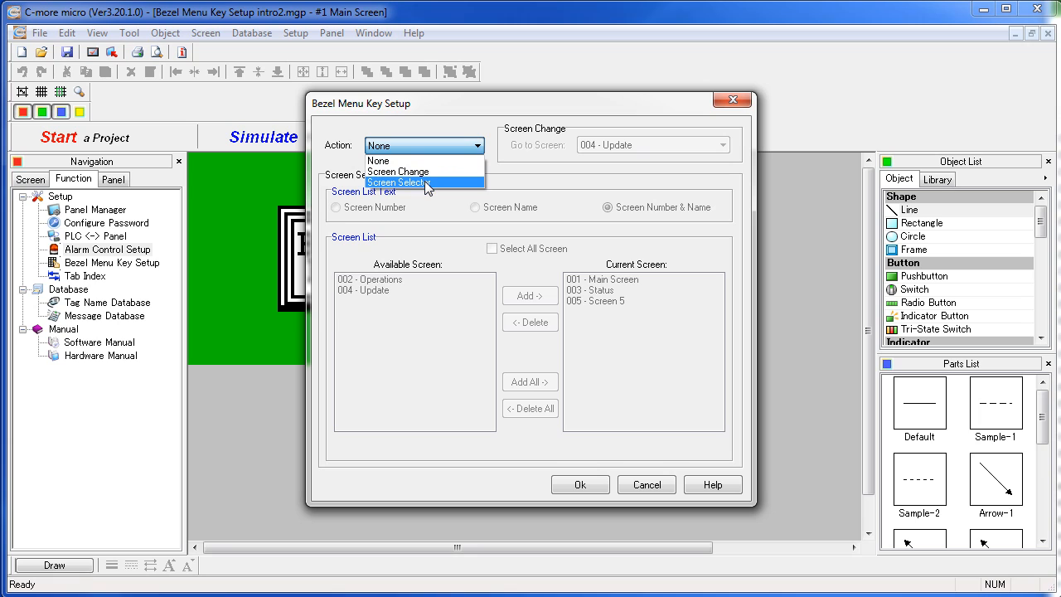
mouse_move(398, 171)
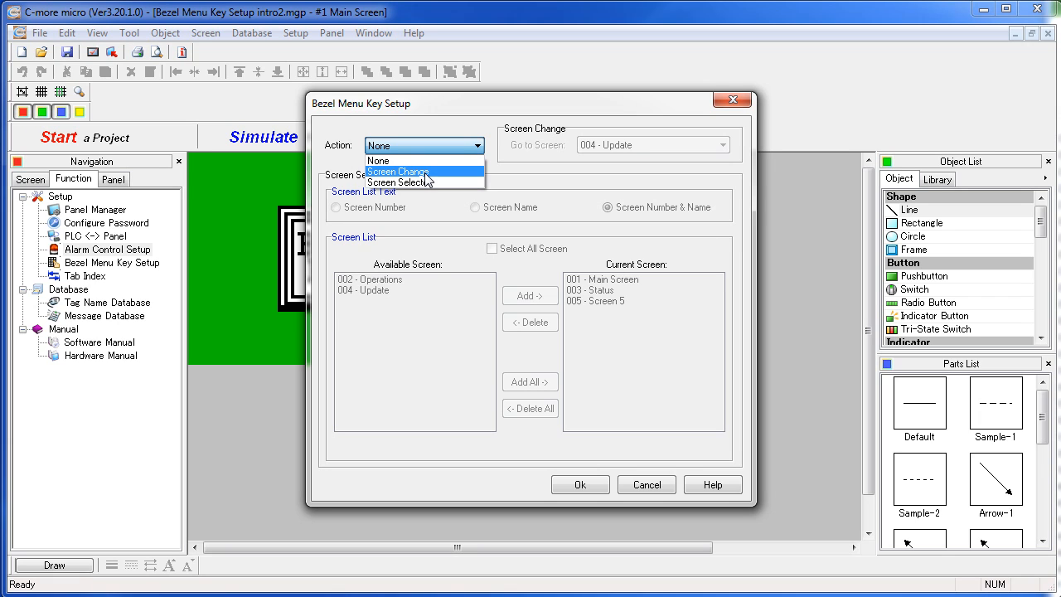
left_click(398, 171)
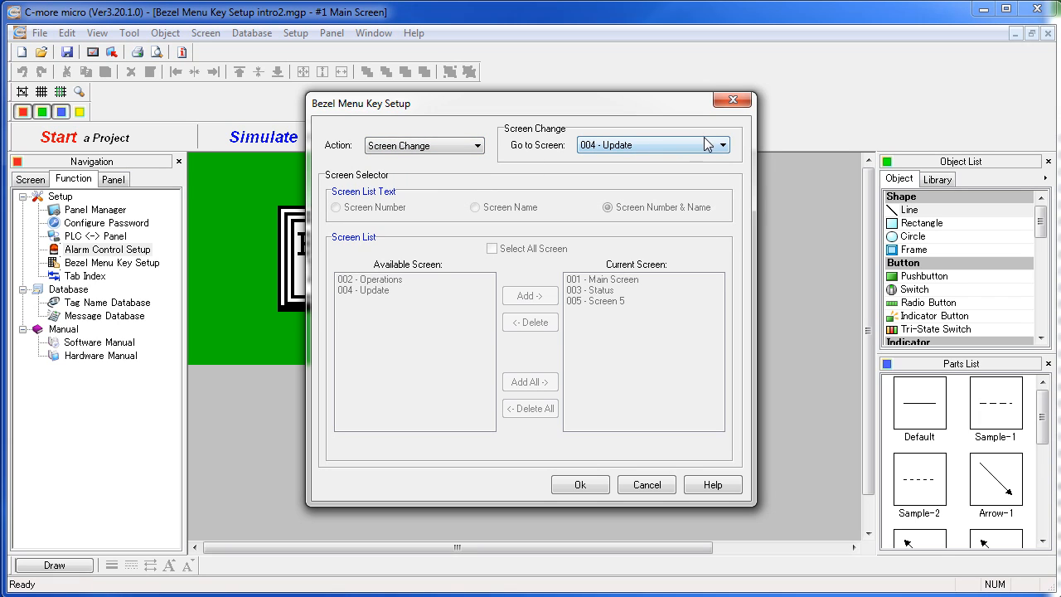
- Choose 003 - Status as the Go to Screen target and confirm the settings
left_click(720, 145)
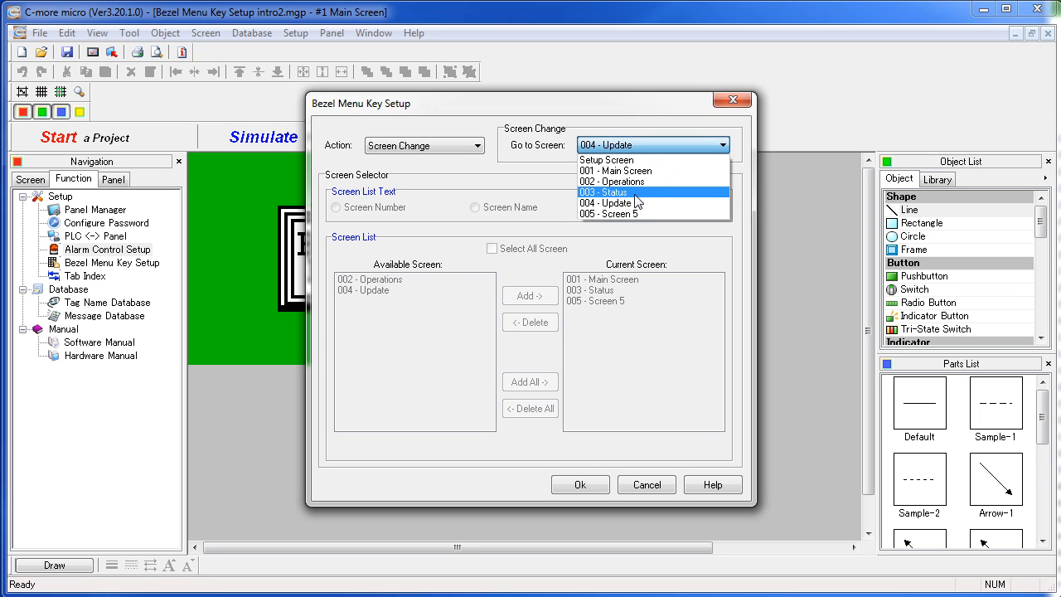
left_click(604, 192)
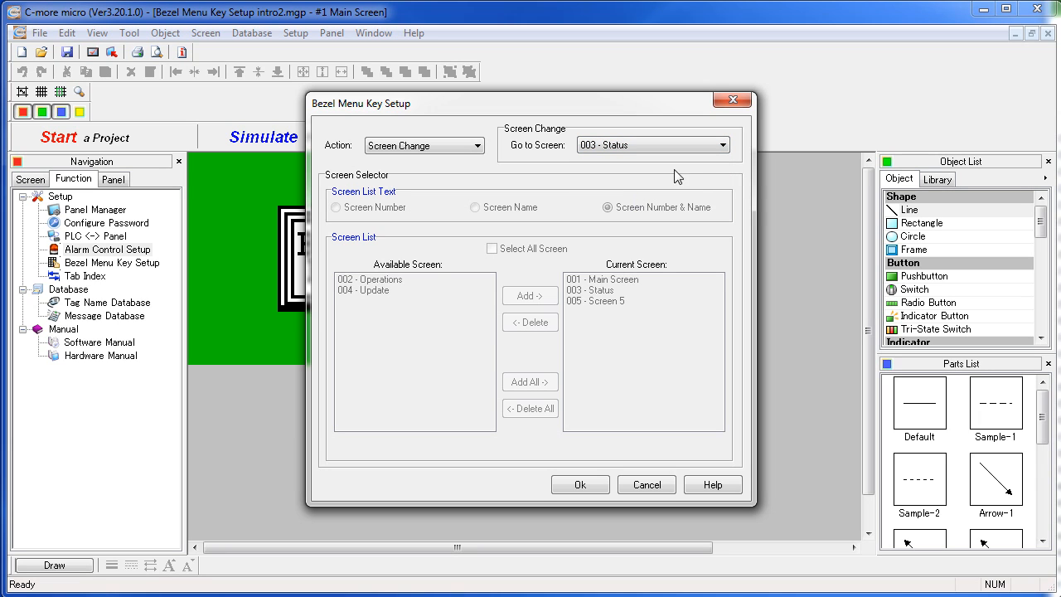
left_click(722, 146)
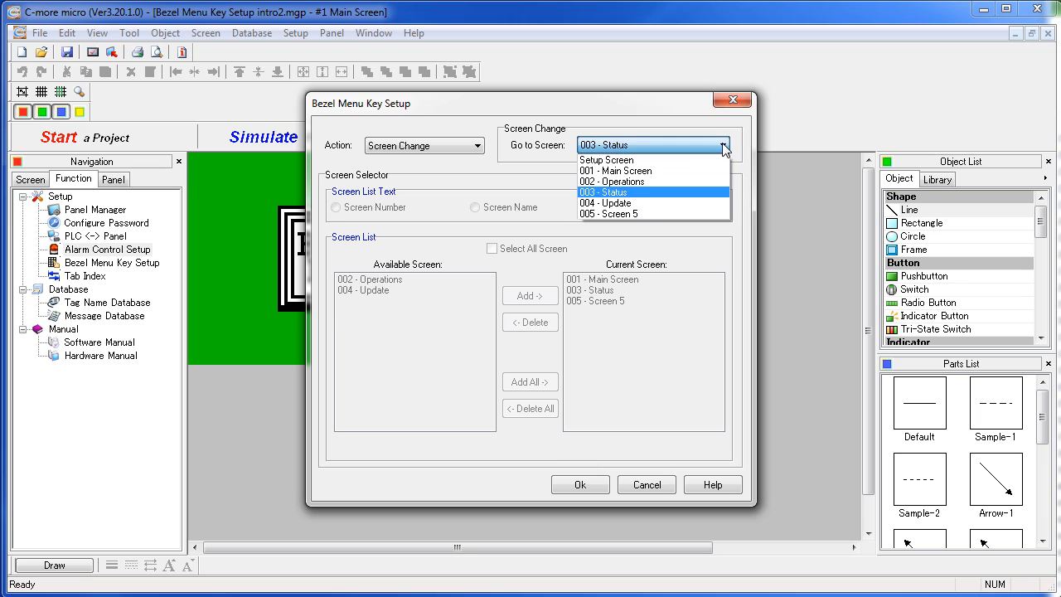
mouse_move(650, 159)
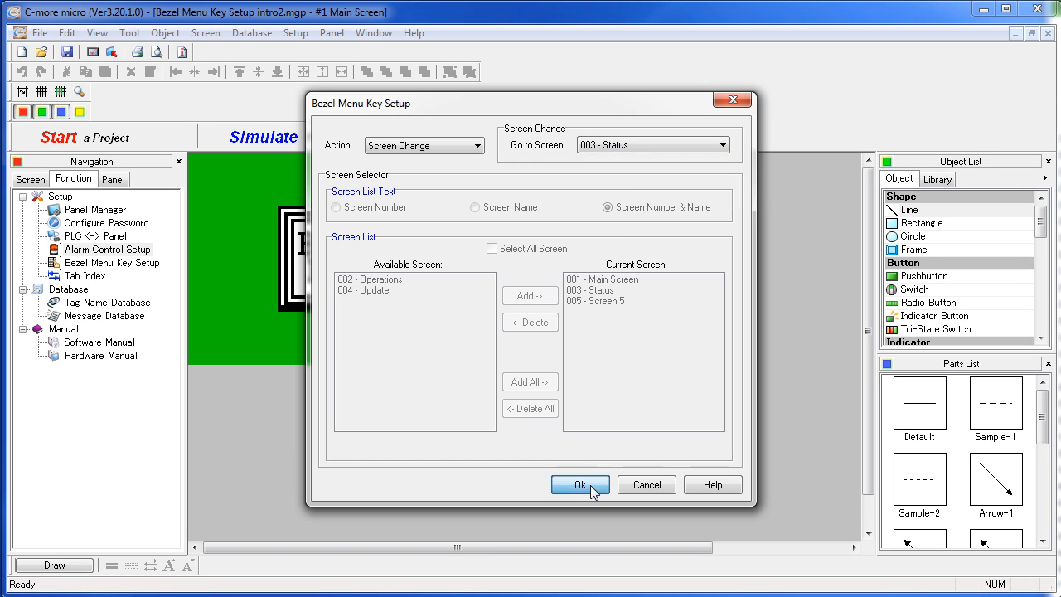
left_click(581, 484)
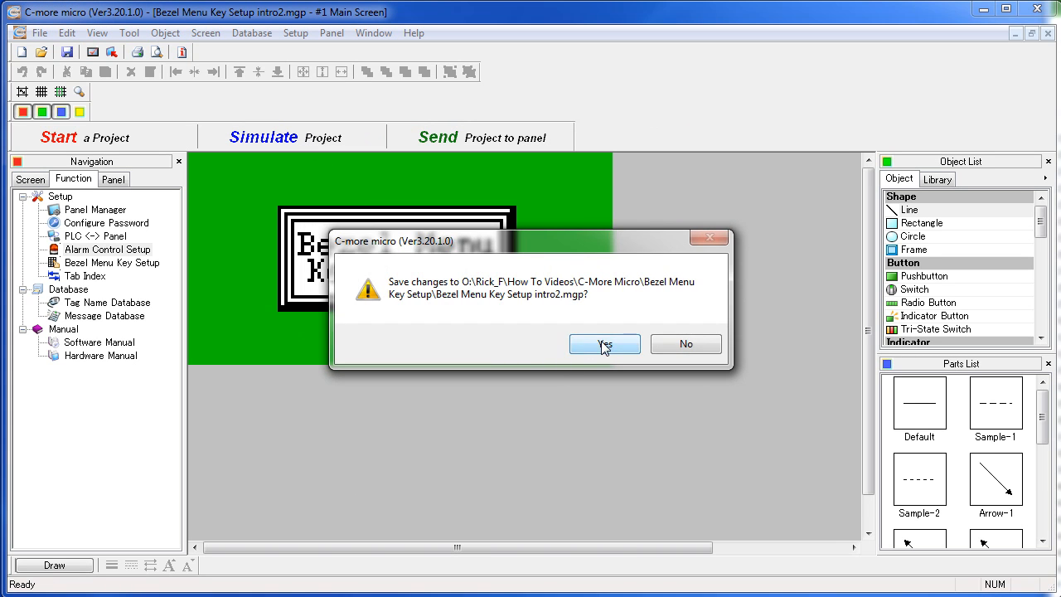
- Save the project changes at the prompt
left_click(604, 344)
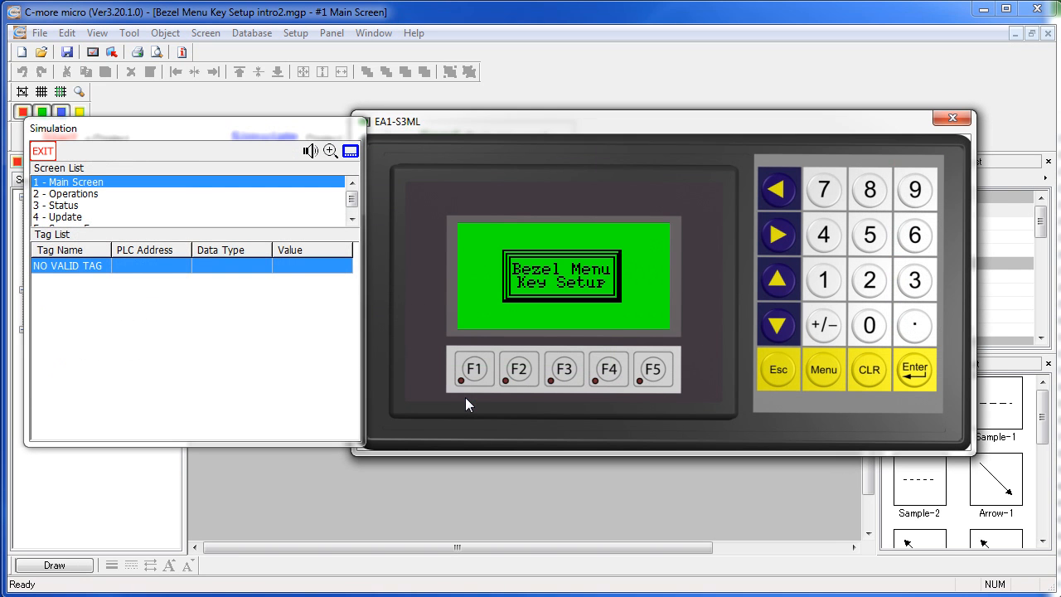
mouse_move(624, 397)
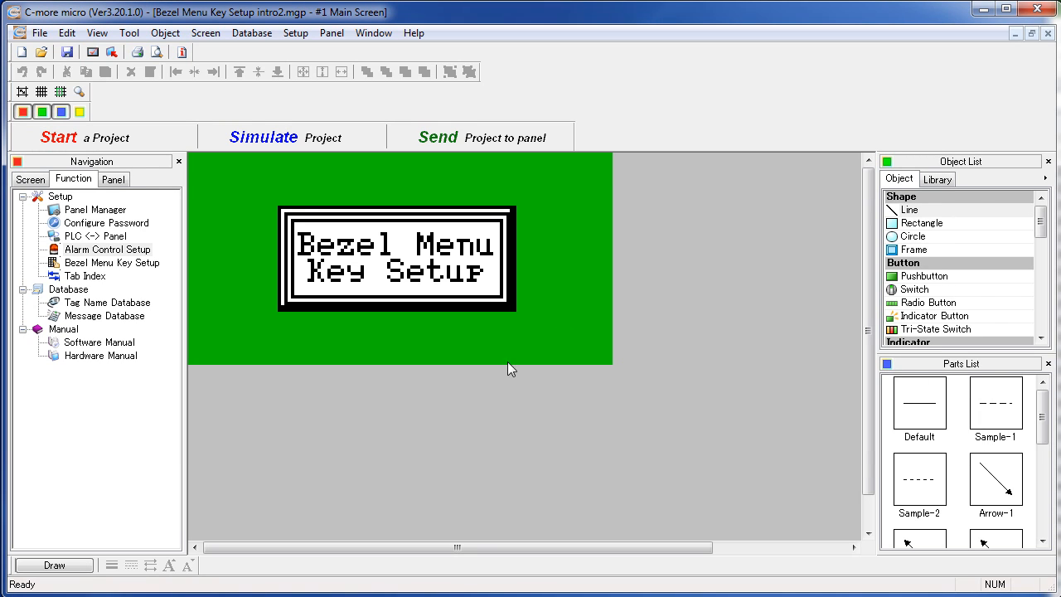
- In Bezel Menu Key Setup, set the Menu key action to Screen Selector
left_click(296, 33)
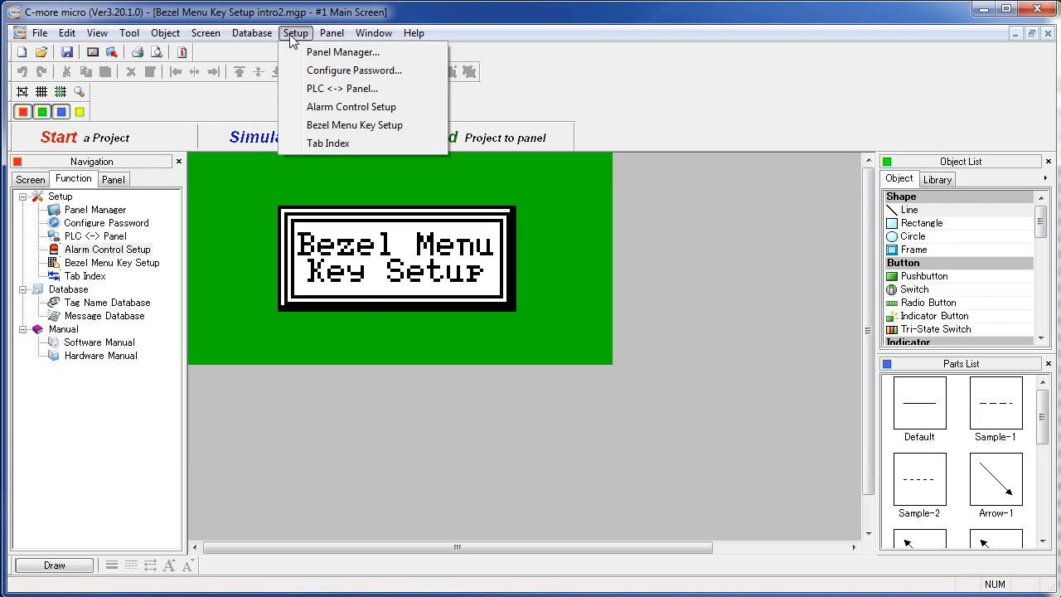
left_click(355, 126)
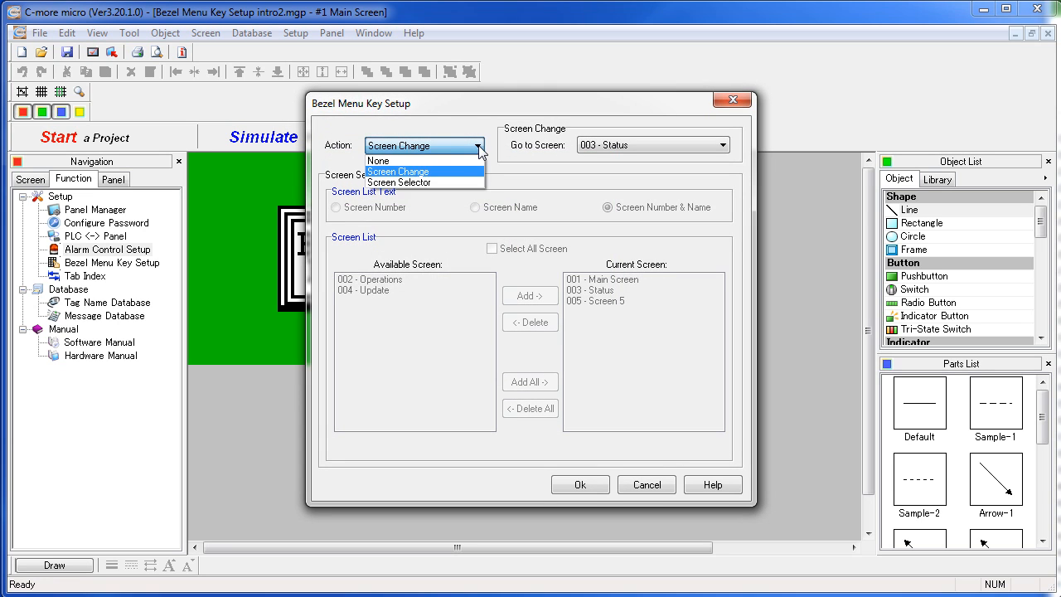
mouse_move(400, 181)
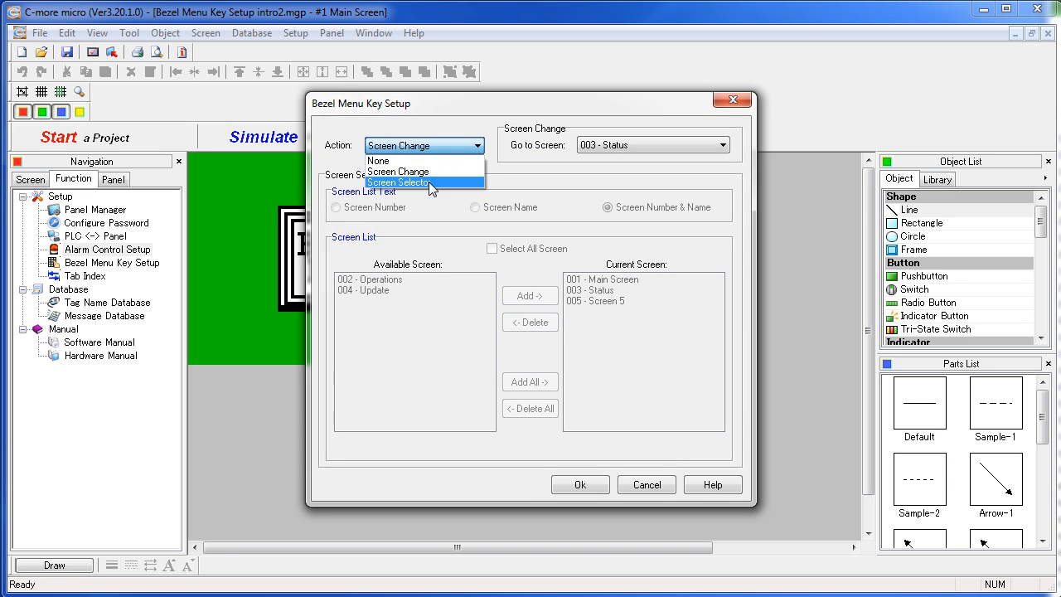
left_click(401, 181)
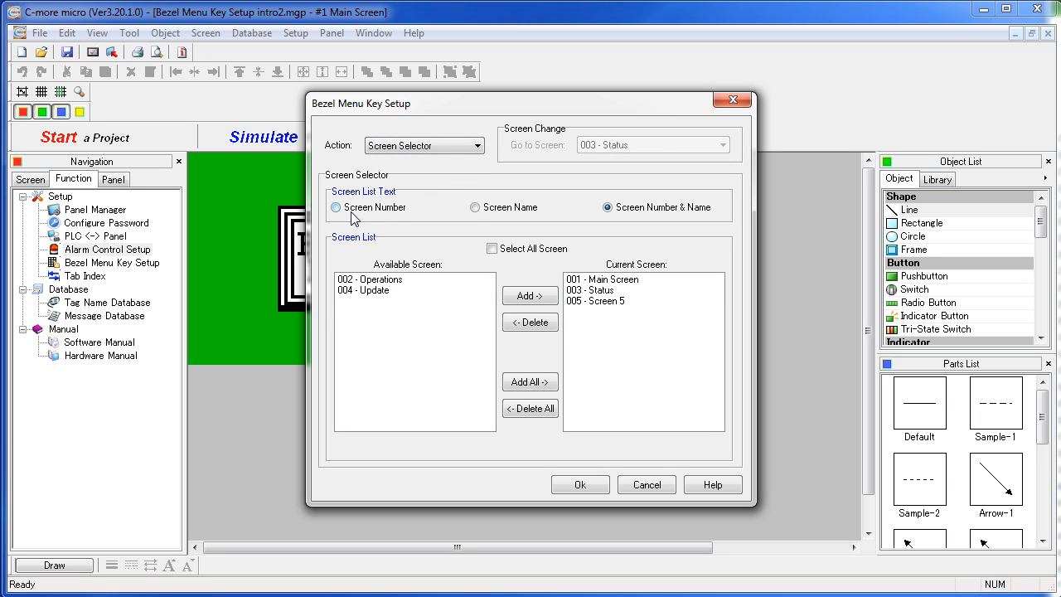
- List selector screens by Screen Number & Name and remove Status from the list
left_click(335, 208)
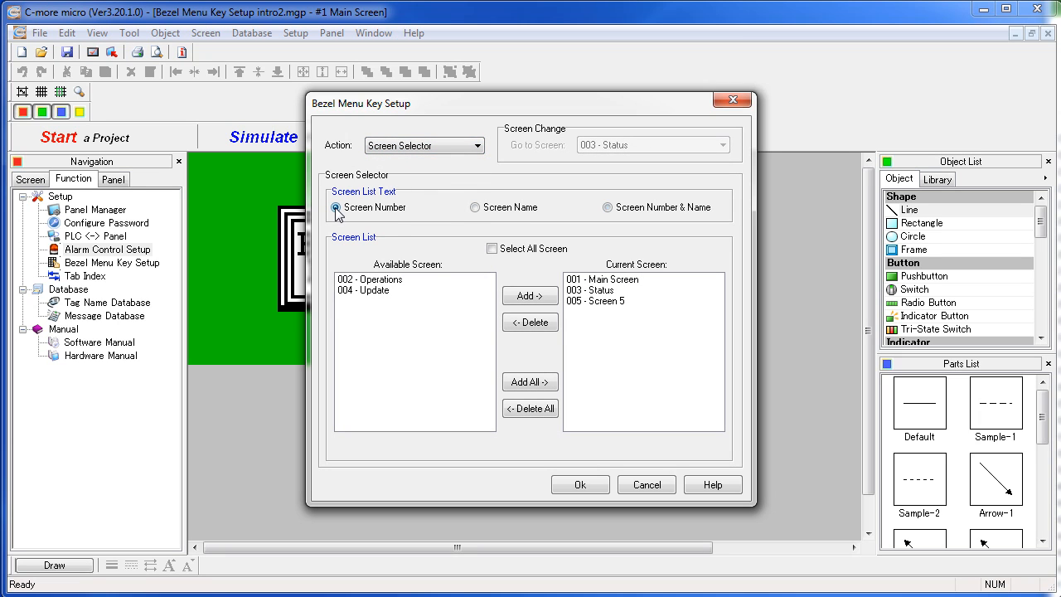
left_click(474, 208)
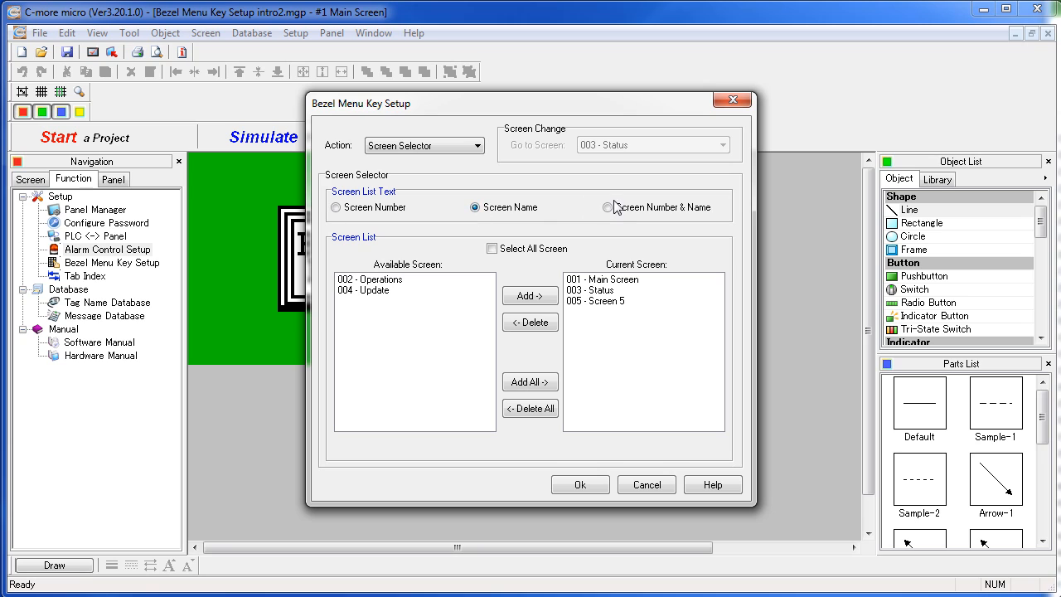
left_click(607, 206)
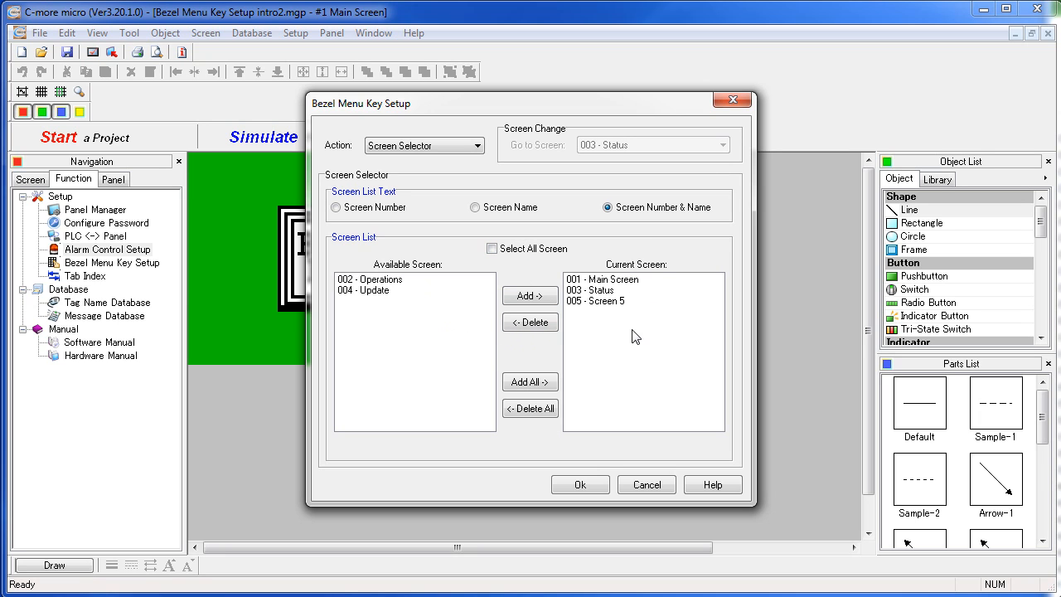
mouse_move(455, 307)
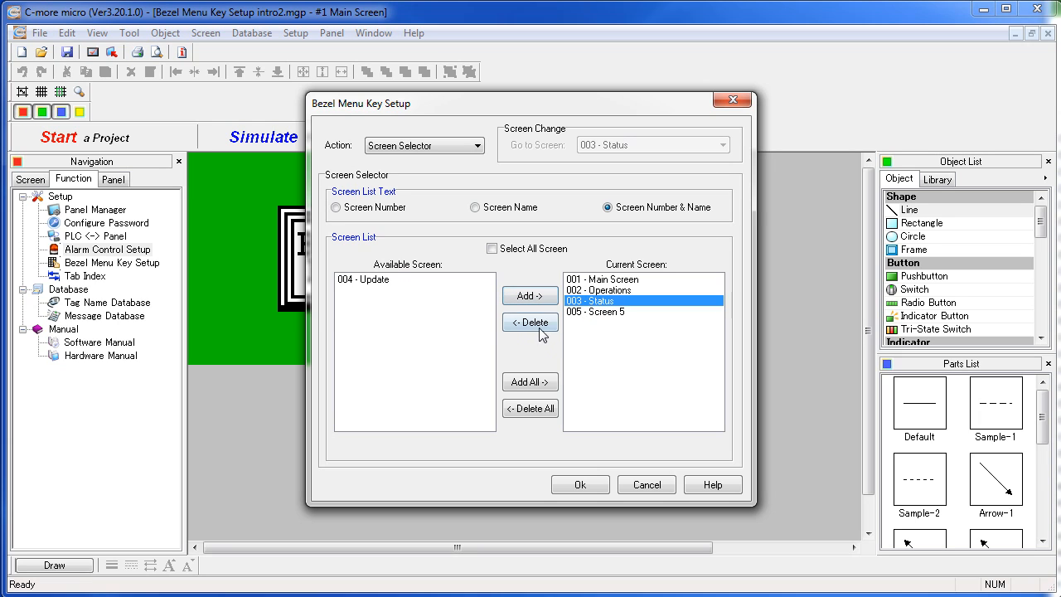
left_click(531, 321)
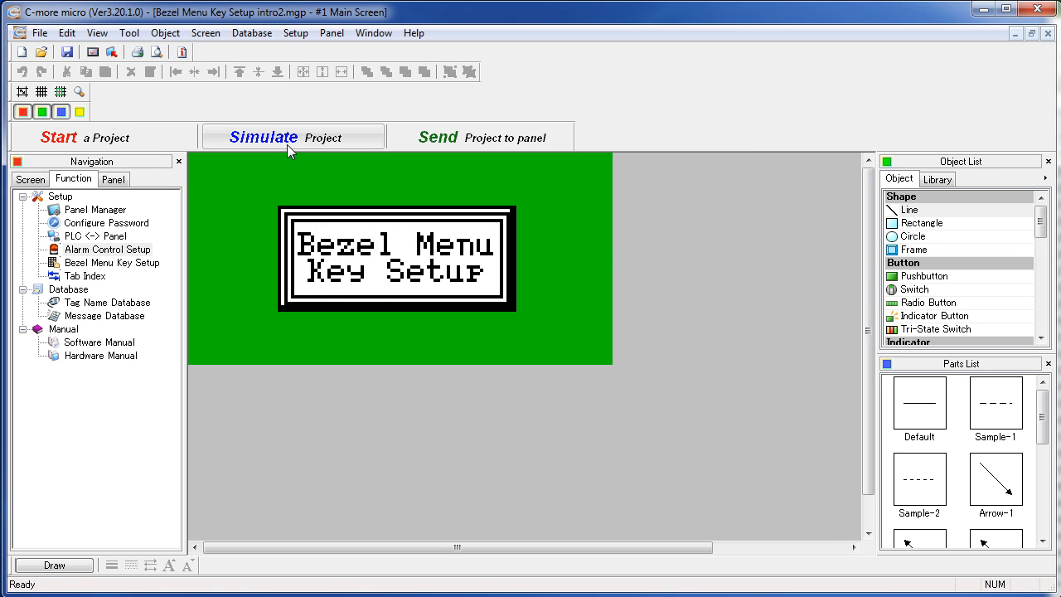
left_click(291, 136)
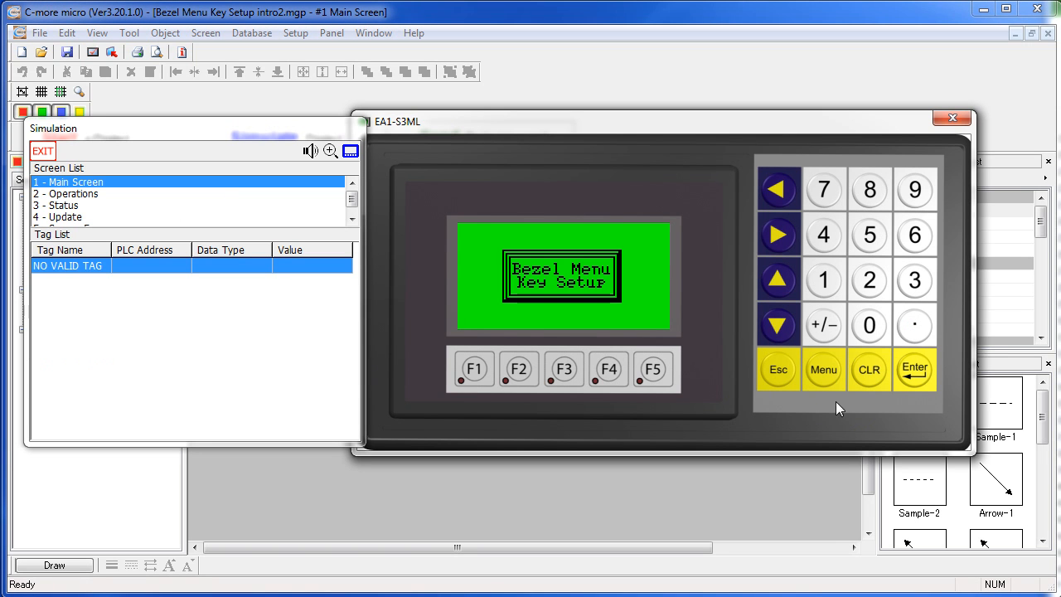
mouse_move(823, 380)
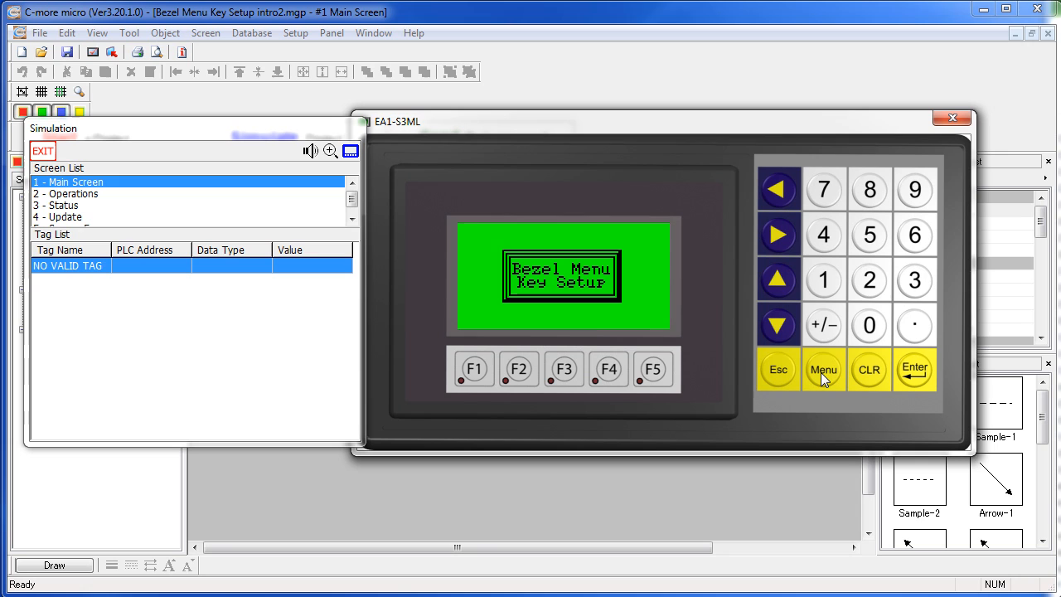
left_click(822, 369)
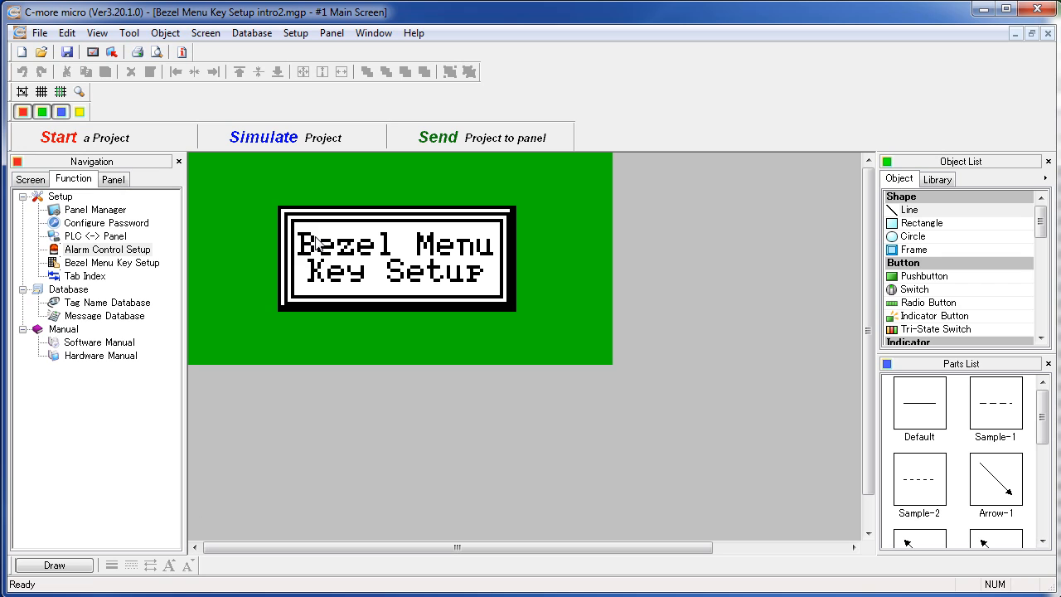
mouse_move(295, 33)
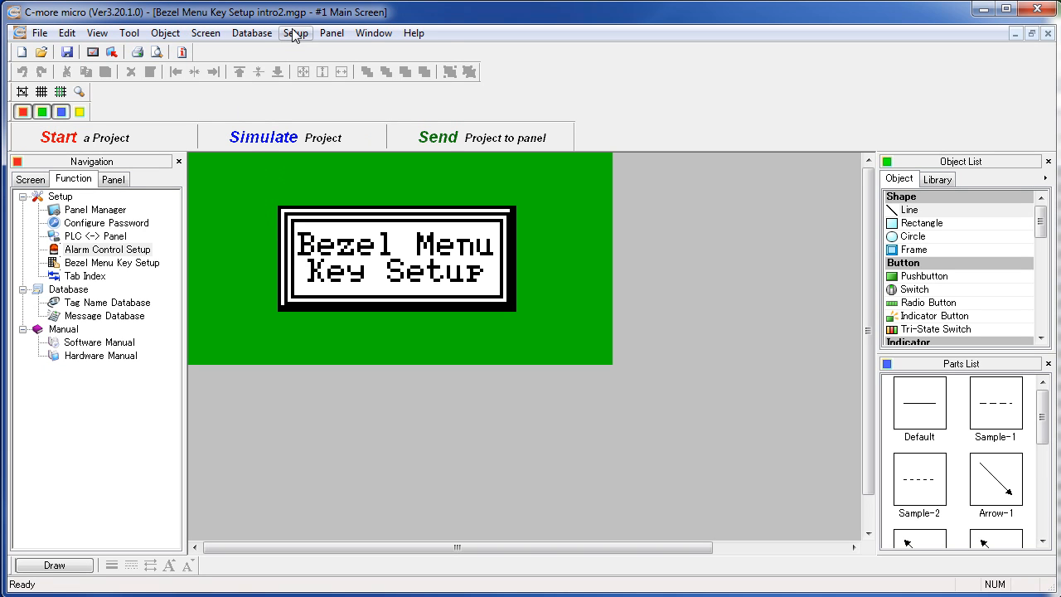
- Set the Menu key back to Screen Change targeting 003 - Status and launch the simulator
left_click(109, 262)
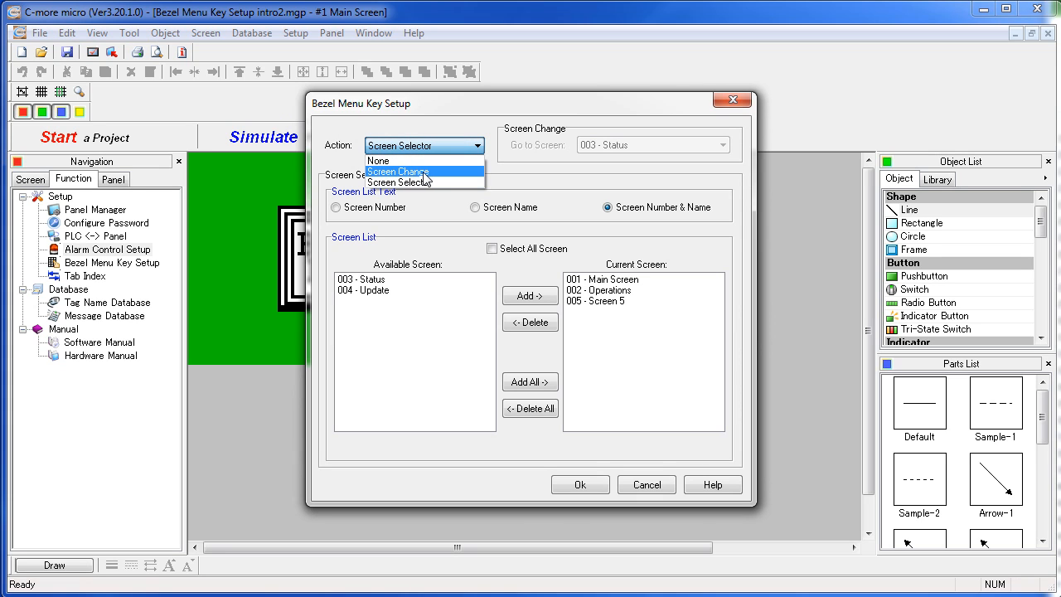
left_click(398, 171)
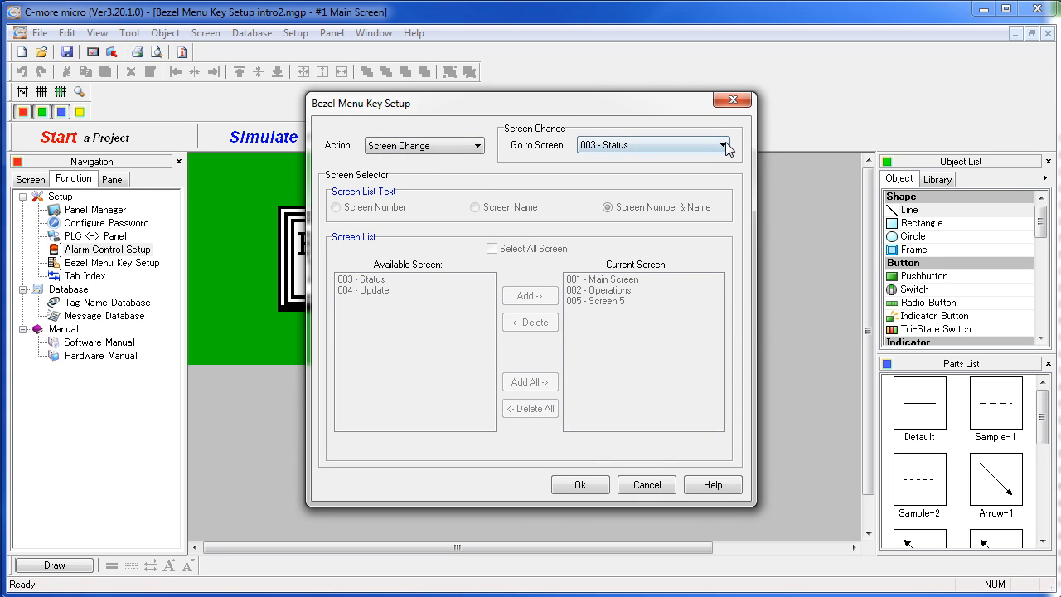
left_click(650, 146)
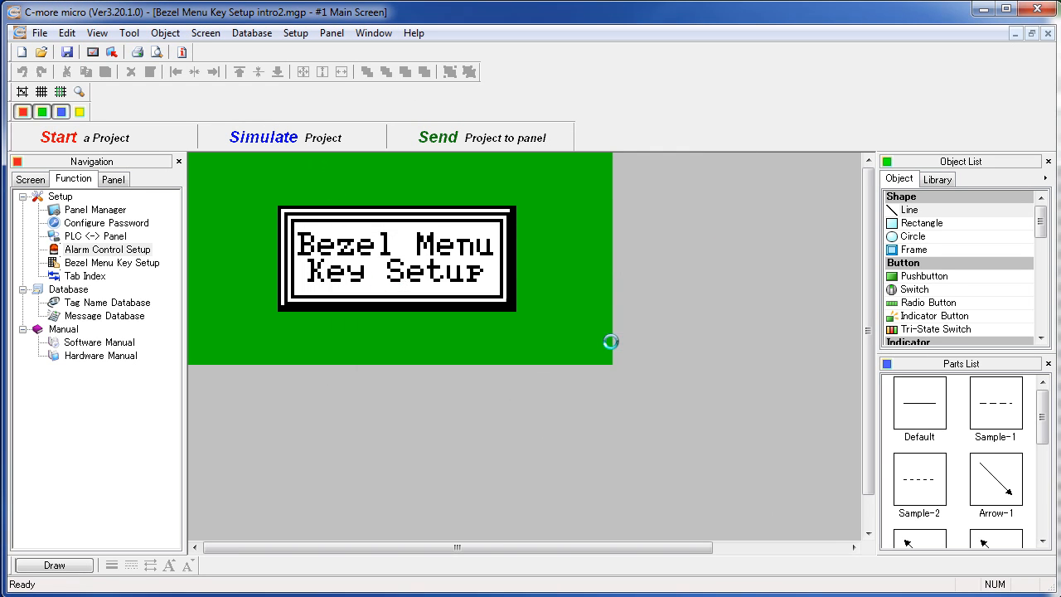
left_click(262, 136)
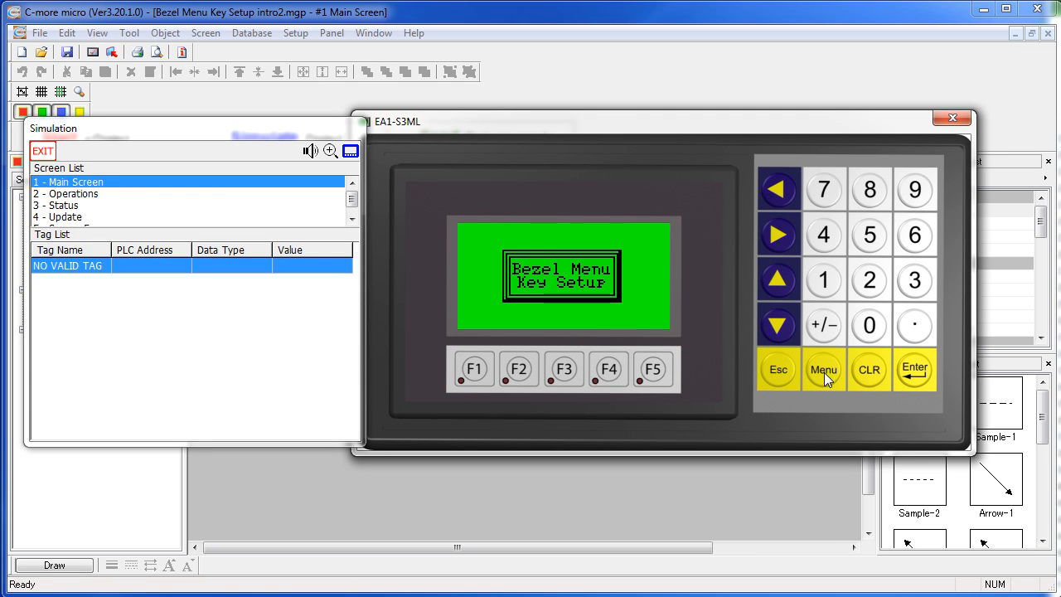
- Test the Menu key on the simulated panel and confirm exiting the system screen
left_click(823, 368)
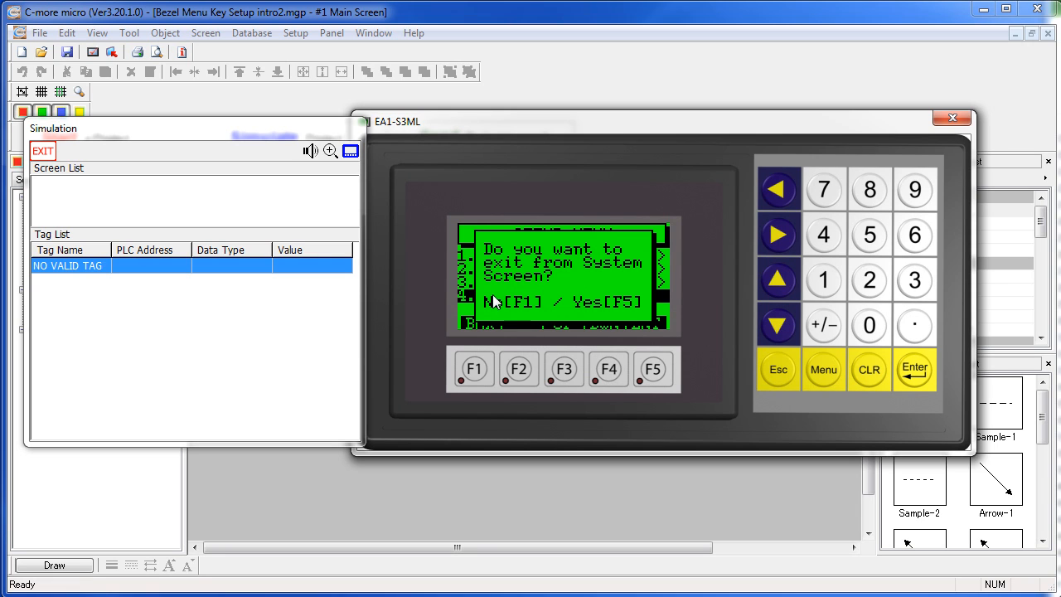
left_click(654, 368)
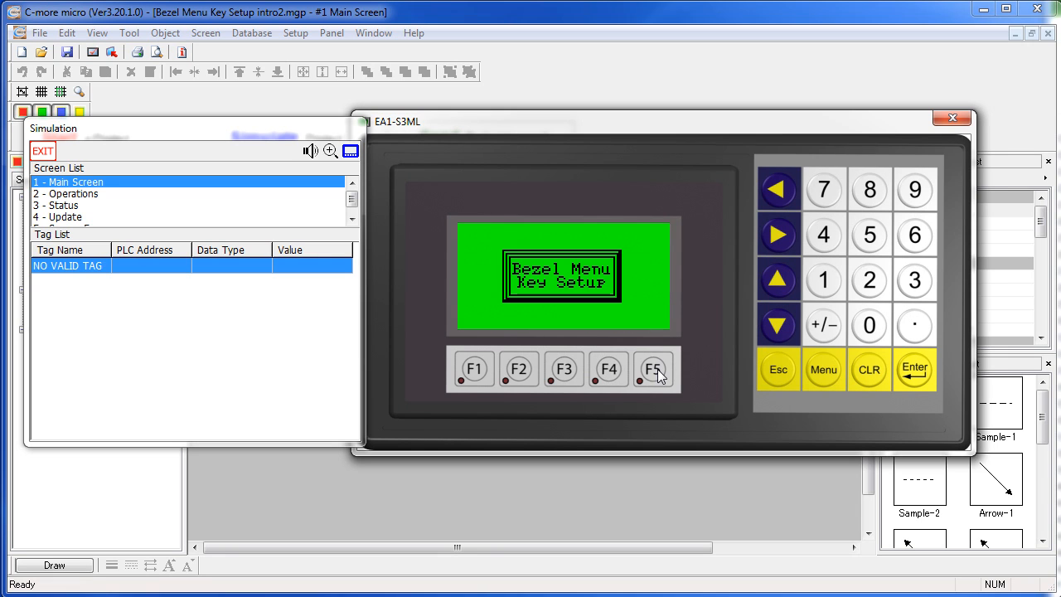